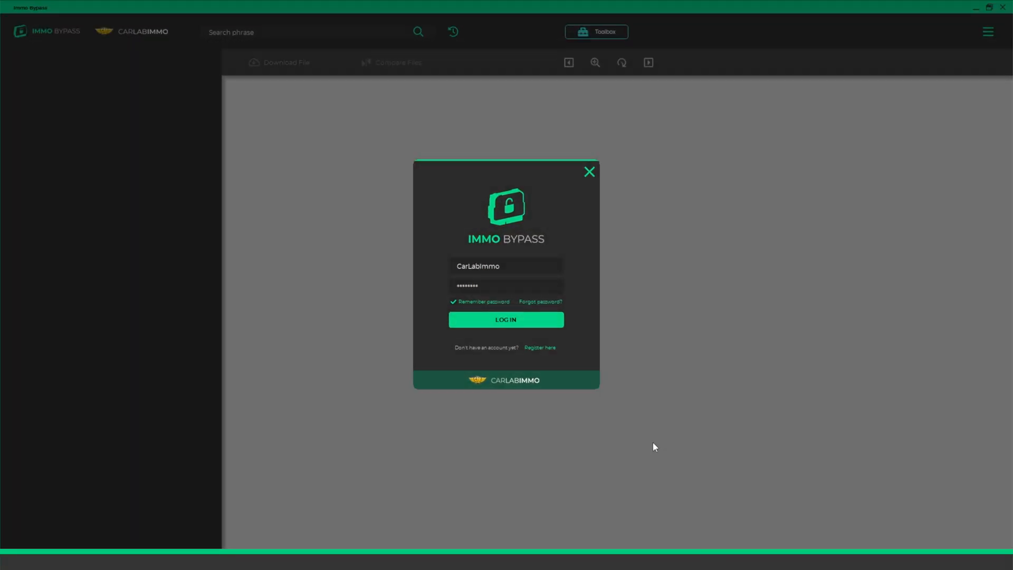
# Log in with the saved credentials to reach the vehicle brand folders.
pyautogui.click(505, 318)
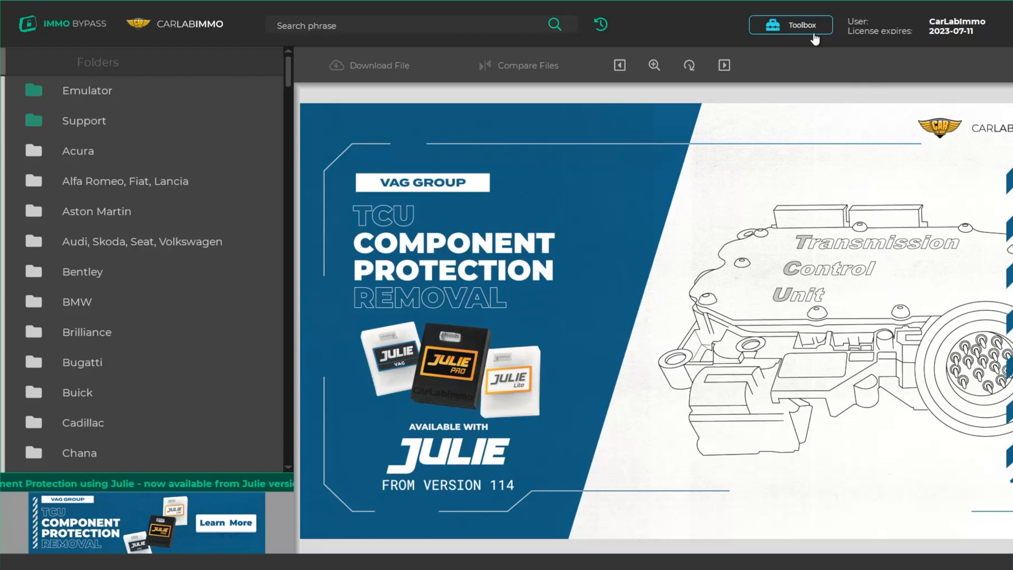
# From Toolbox, under VAG GROUP, launch the PCR 2.1 CS + MAC + PIN + PC calculator and begin choosing a flash dump.
pyautogui.click(789, 25)
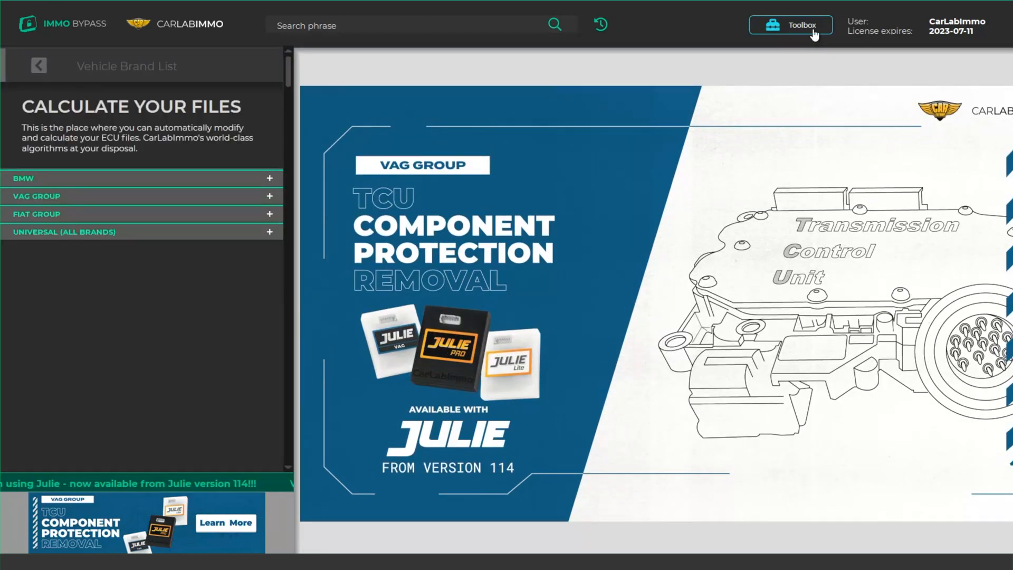
pyautogui.moveTo(244, 198)
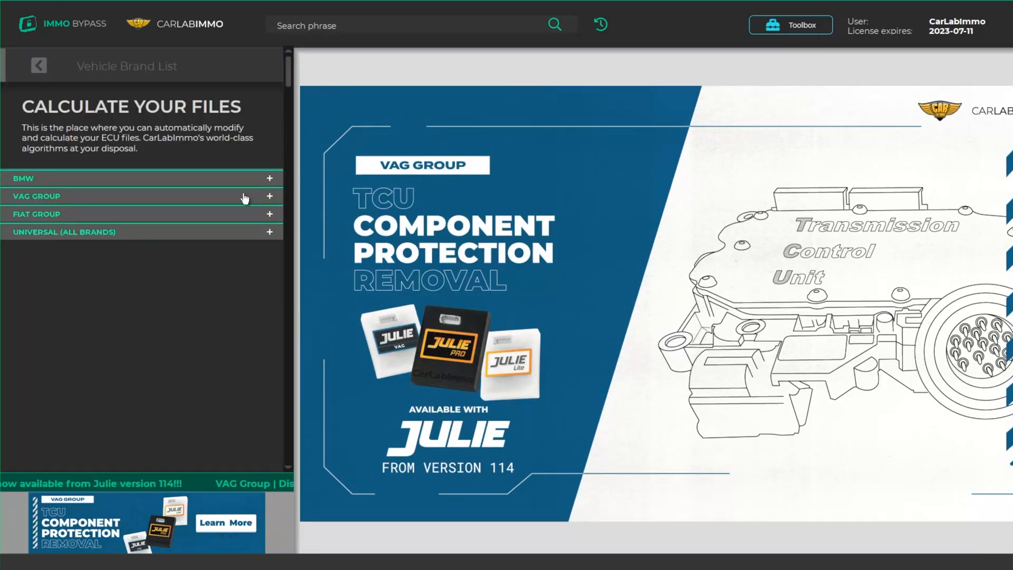
pyautogui.click(36, 196)
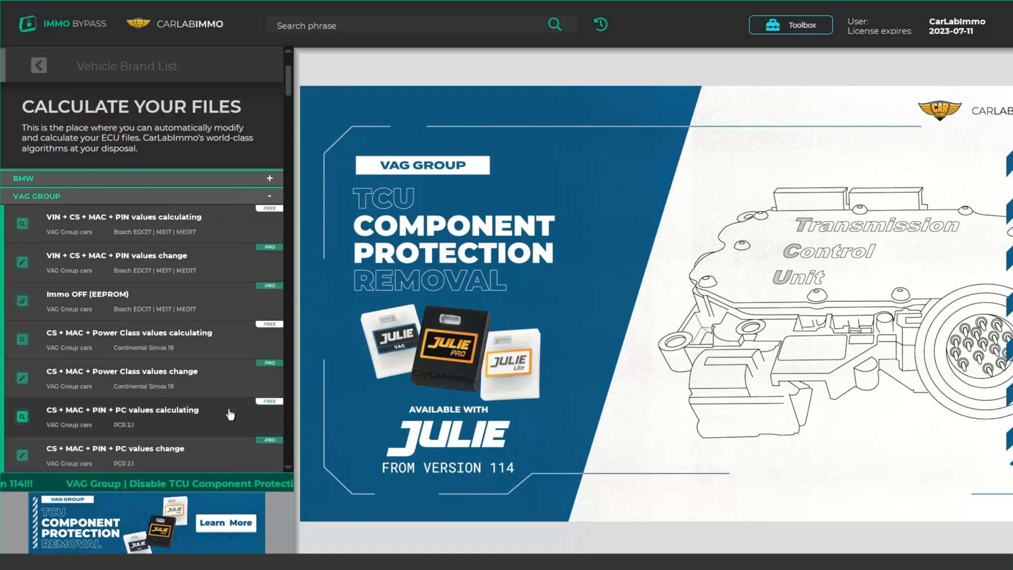
pyautogui.click(122, 410)
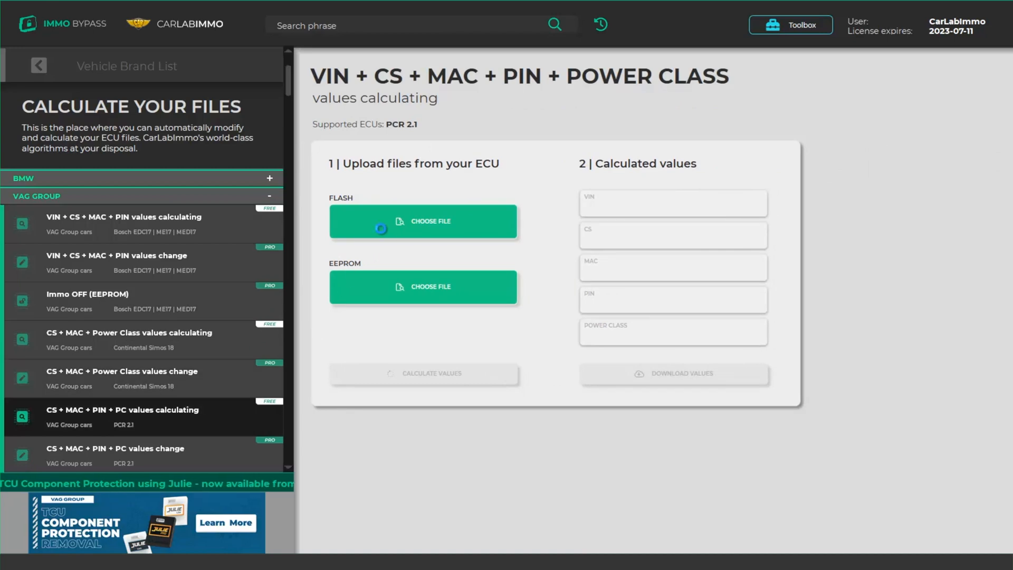
pyautogui.click(422, 221)
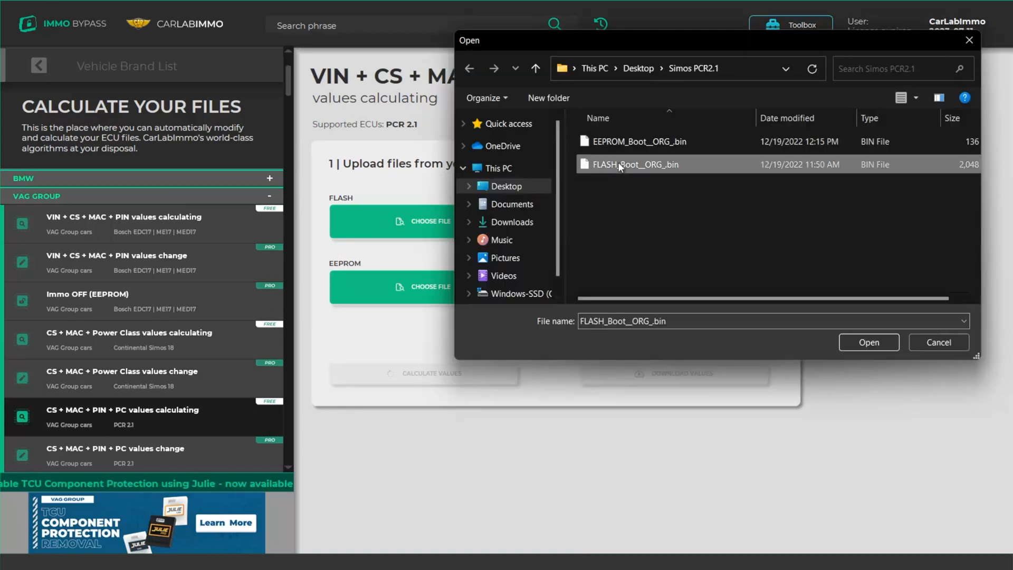
# Load FLASH_Boot_ORG_.bin as the flash dump and EEPROM_Boot_ORG_.bin as the EEPROM dump.
pyautogui.click(868, 342)
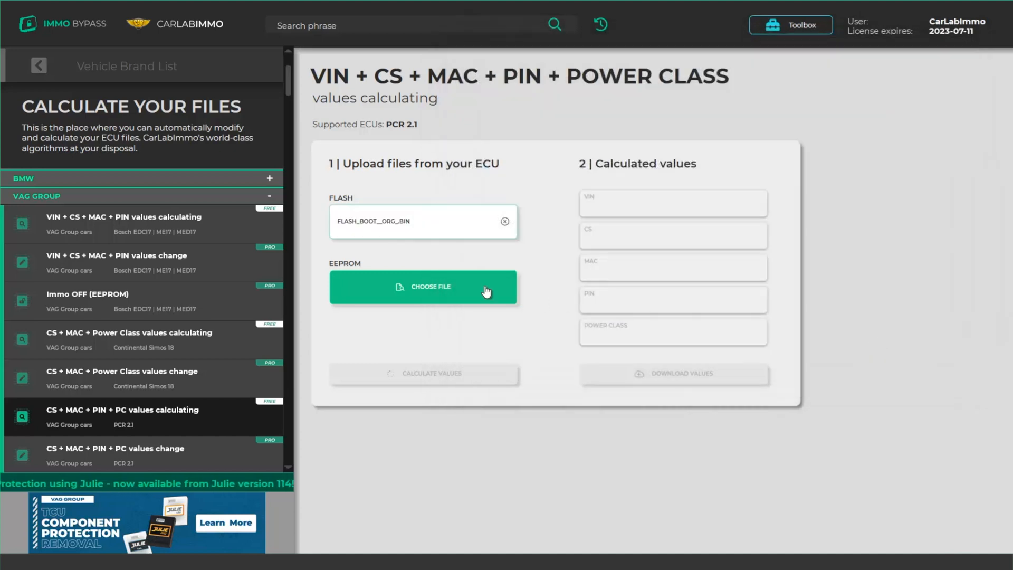
pyautogui.click(423, 287)
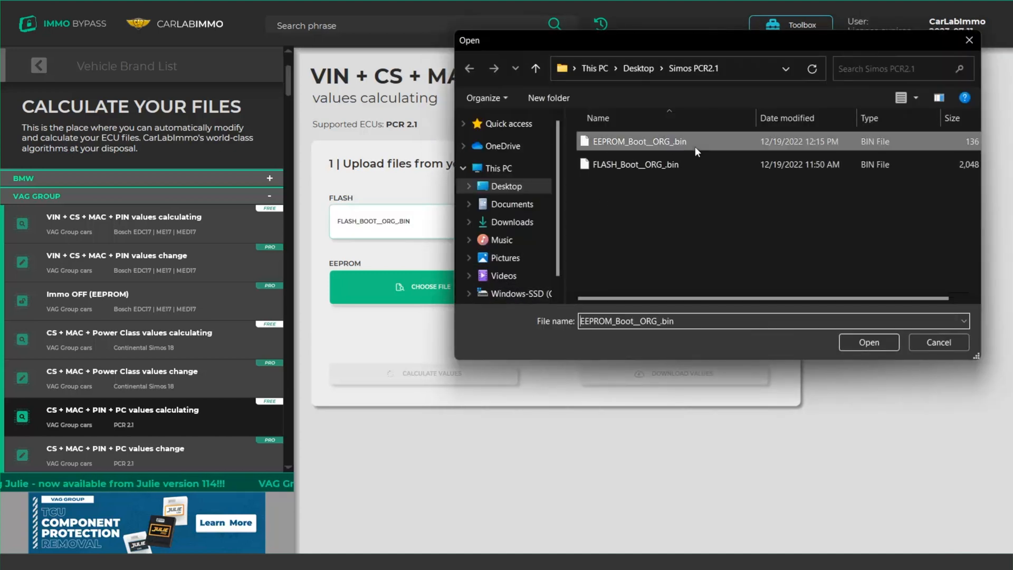
pyautogui.click(869, 342)
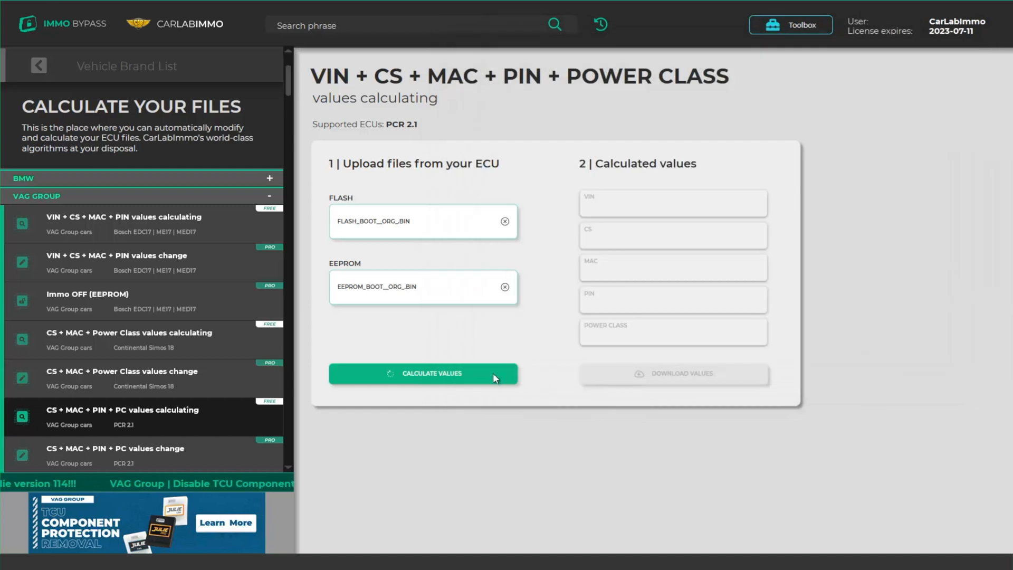
# Calculate VIN, CS, MAC, PIN and Power Class and save them to a text file named 'Values'.
pyautogui.click(423, 374)
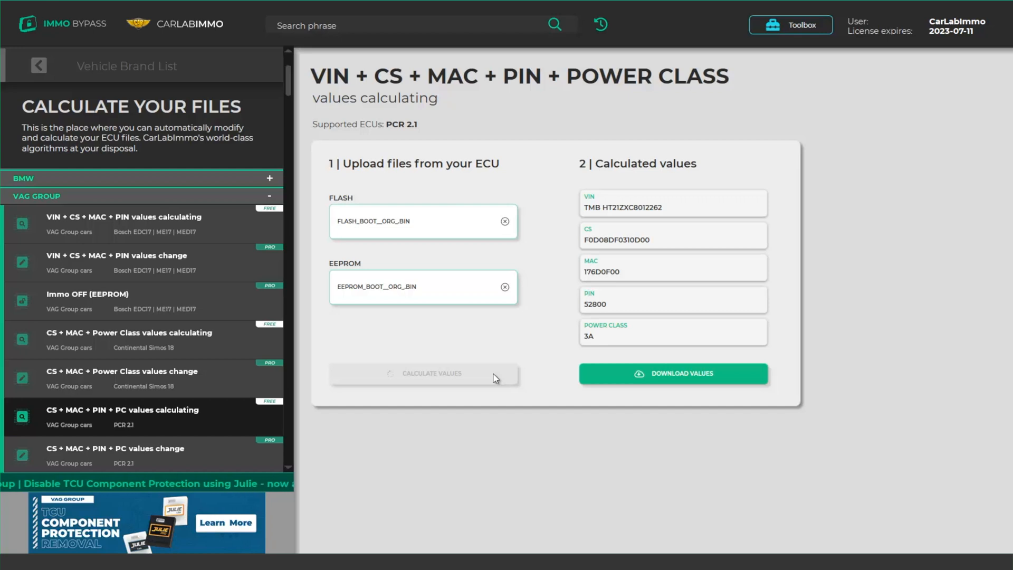
pyautogui.click(672, 373)
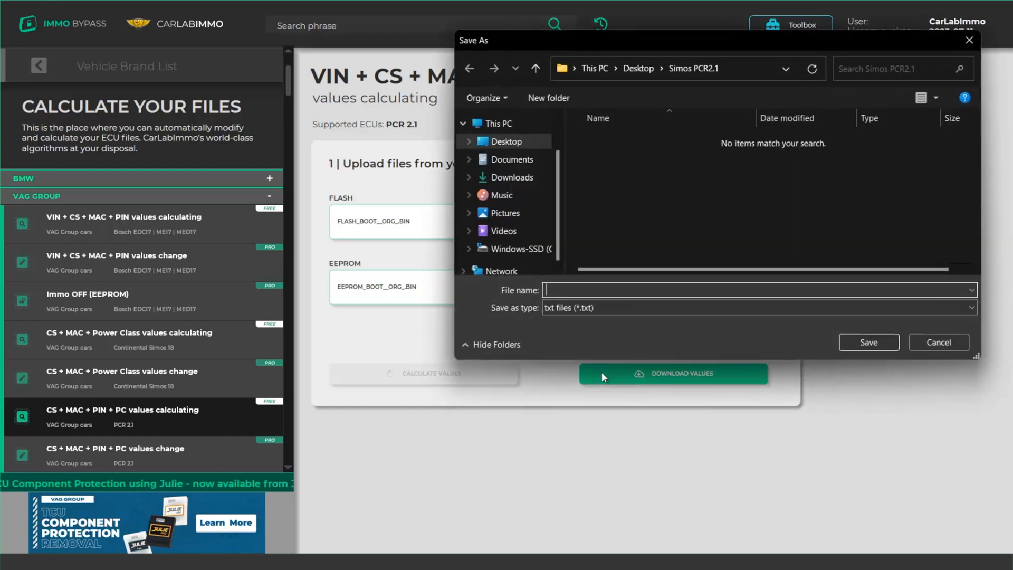
pyautogui.write('Values')
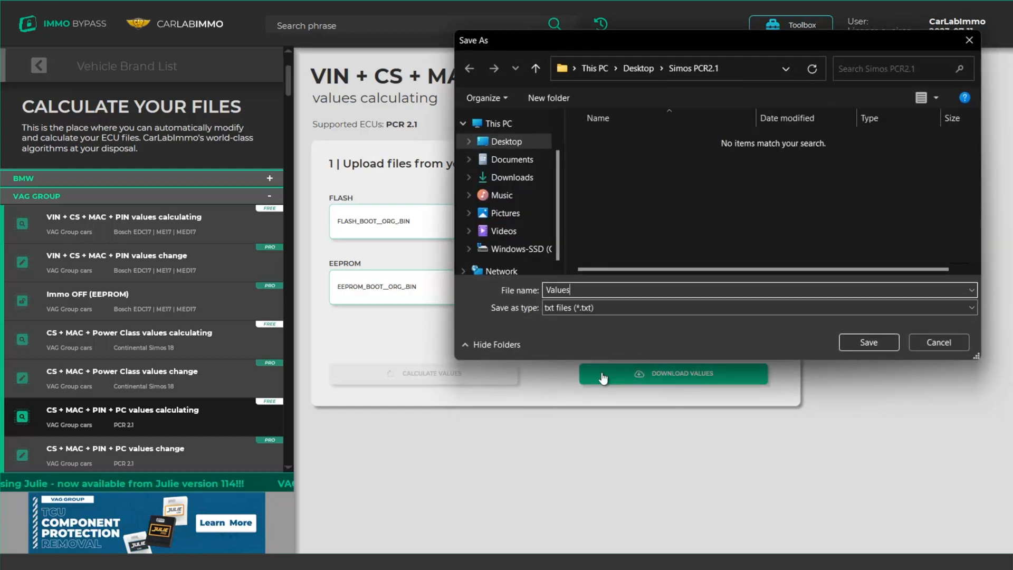
pyautogui.click(868, 342)
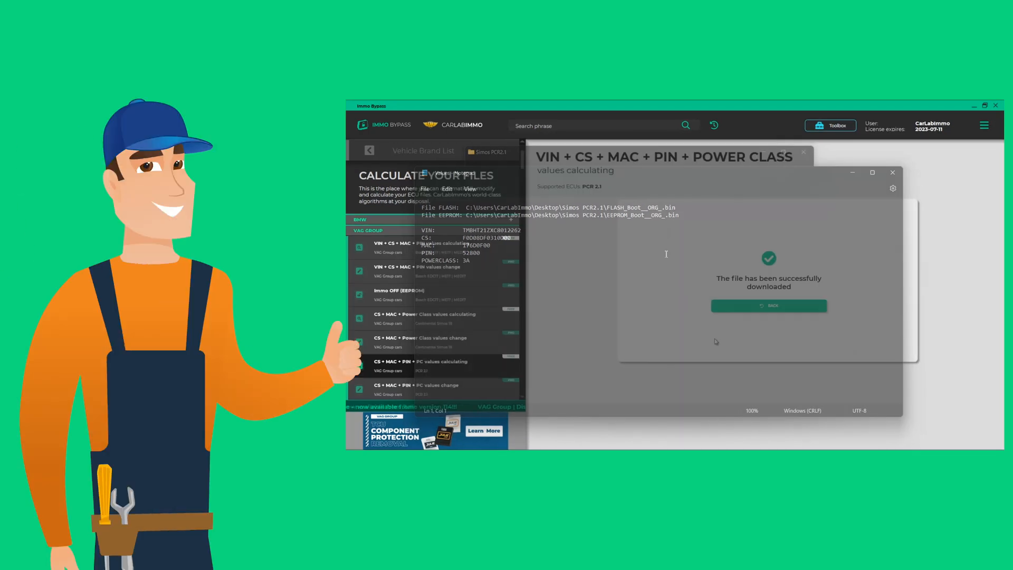
pyautogui.click(892, 172)
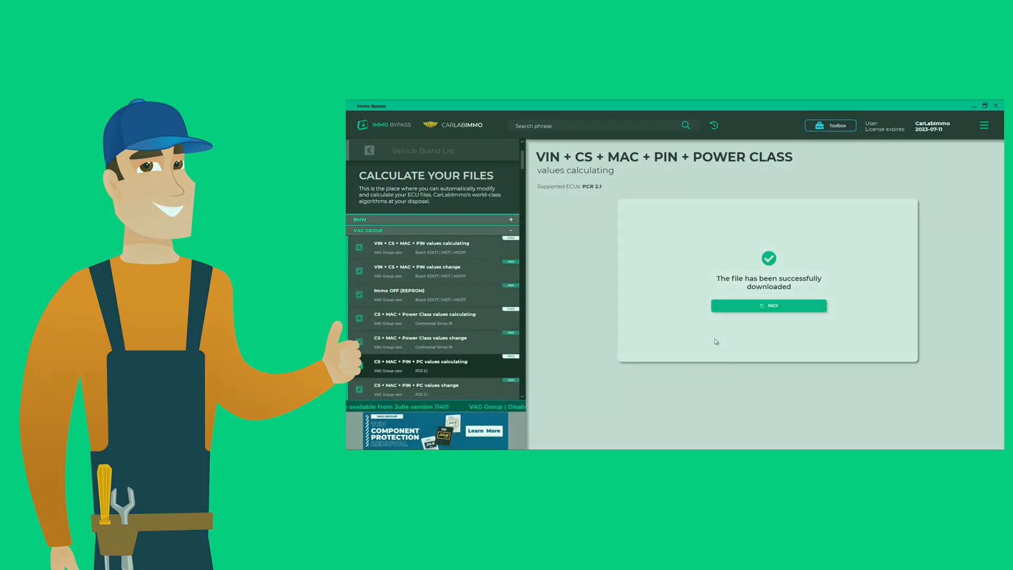